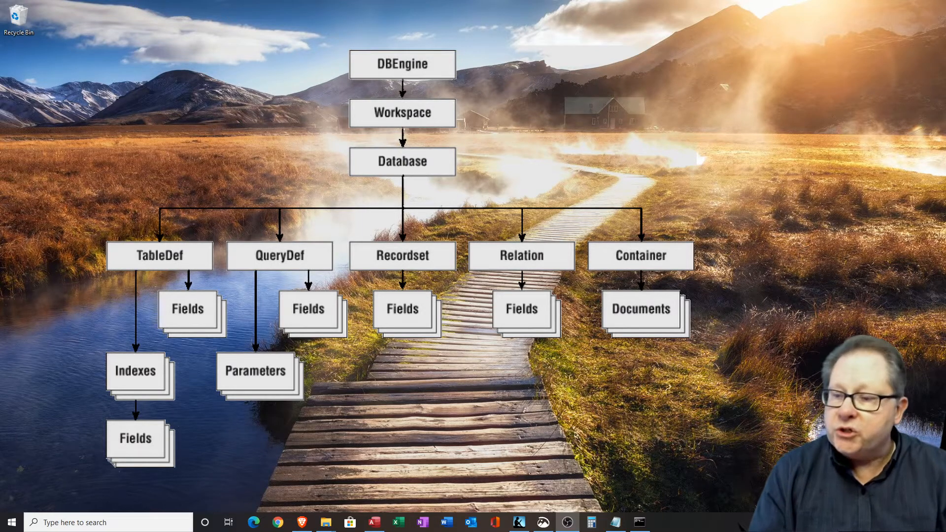
# - Restore the Chapter 28 database window from the taskbar, showing its navigation pane
pyautogui.click(373, 522)
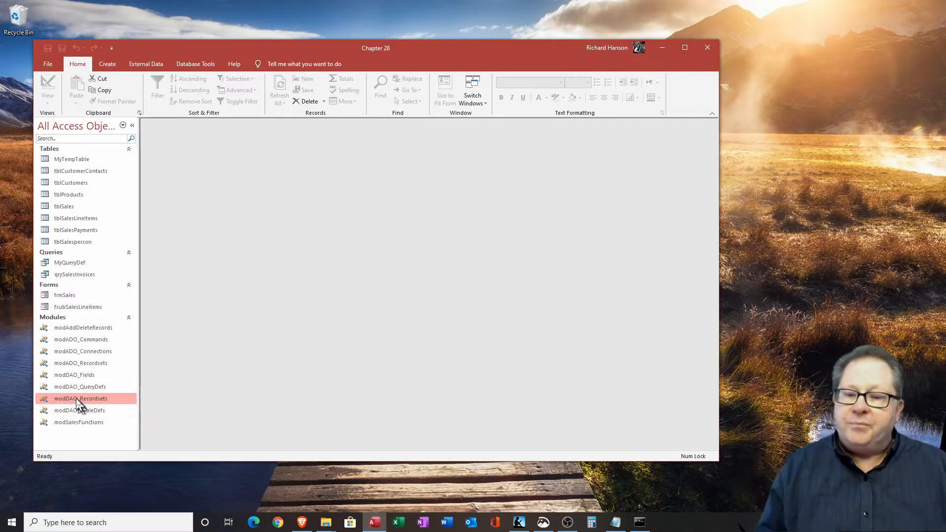
pyautogui.moveTo(80, 403)
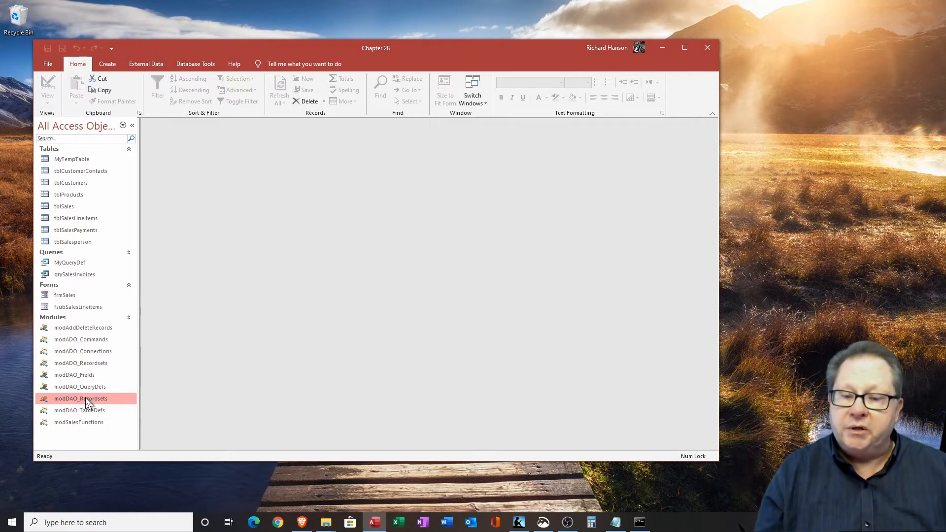
# - Open modDAO_Recordsets in the VBA editor and highlight the MoveLast and printing lines of RecordsetNavigation
pyautogui.doubleClick(81, 399)
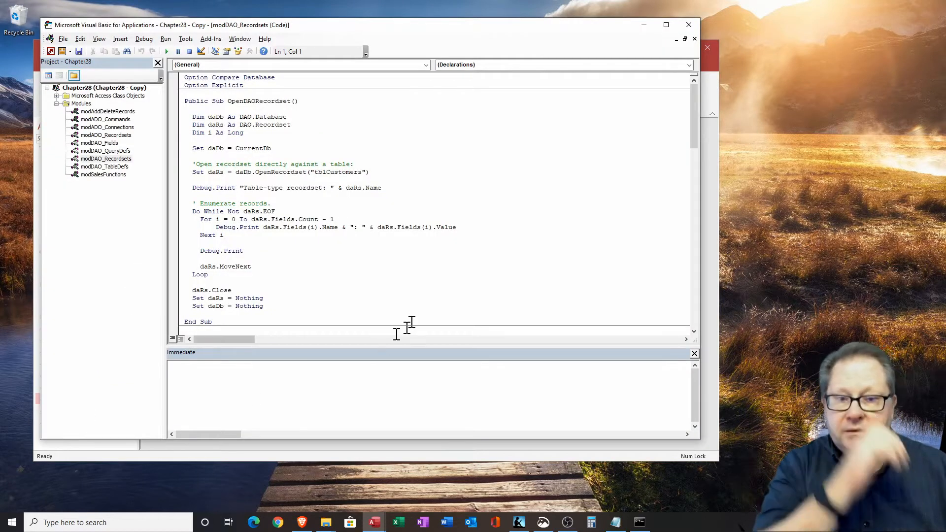
pyautogui.moveTo(437, 275)
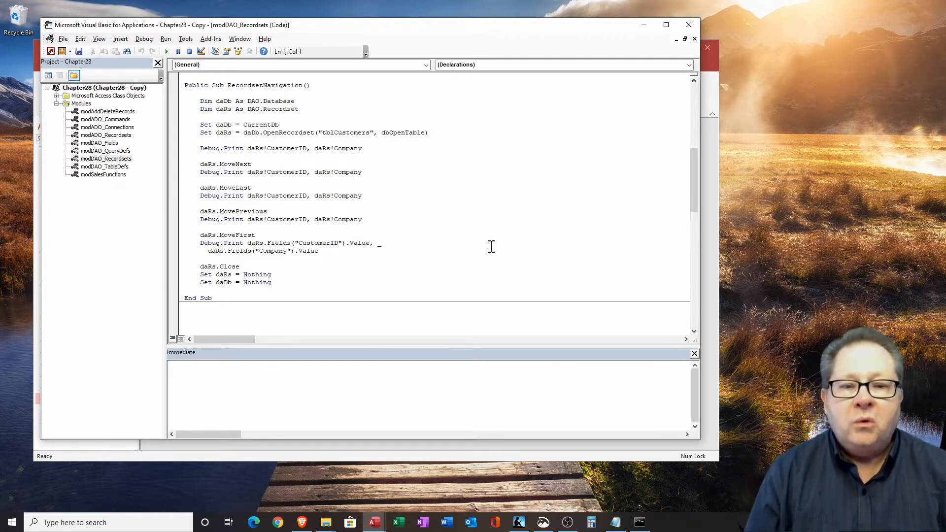
pyautogui.moveTo(615, 252)
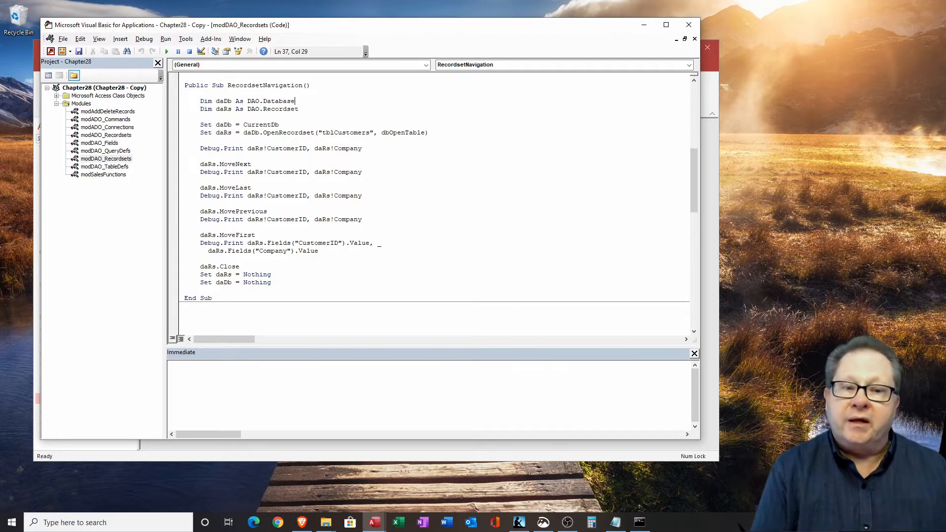
pyautogui.doubleClick(401, 132)
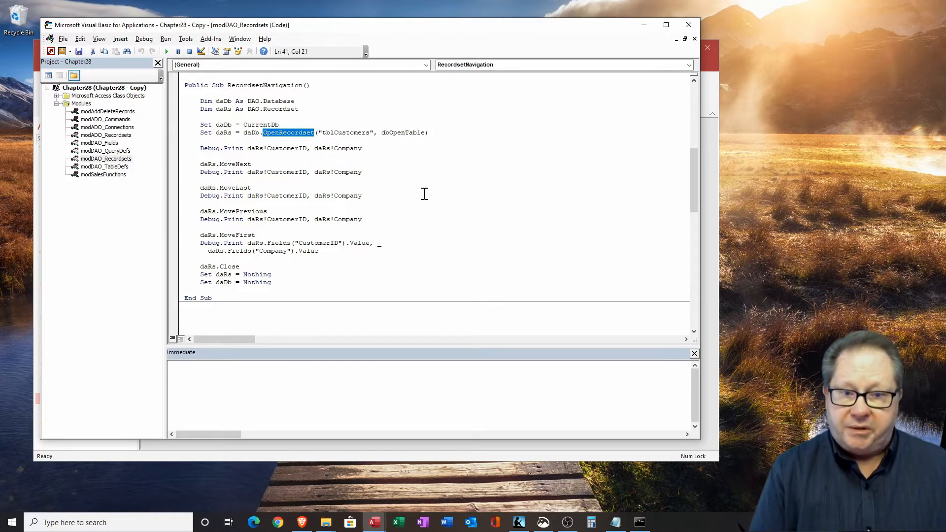
pyautogui.moveTo(373, 150)
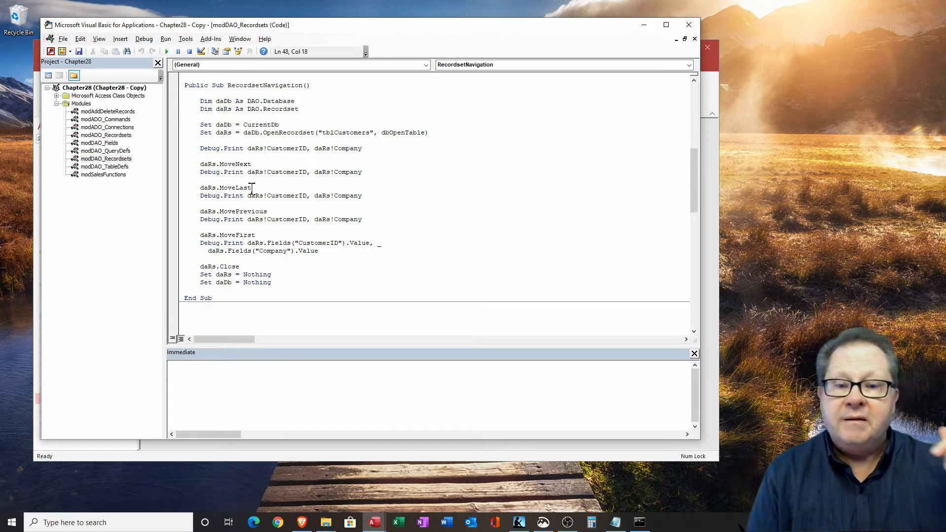
pyautogui.click(274, 210)
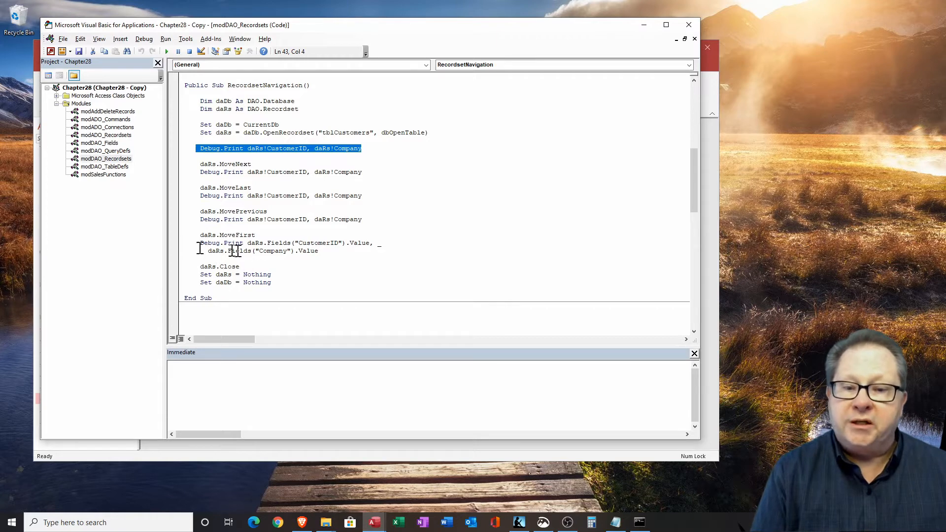
pyautogui.doubleClick(305, 250)
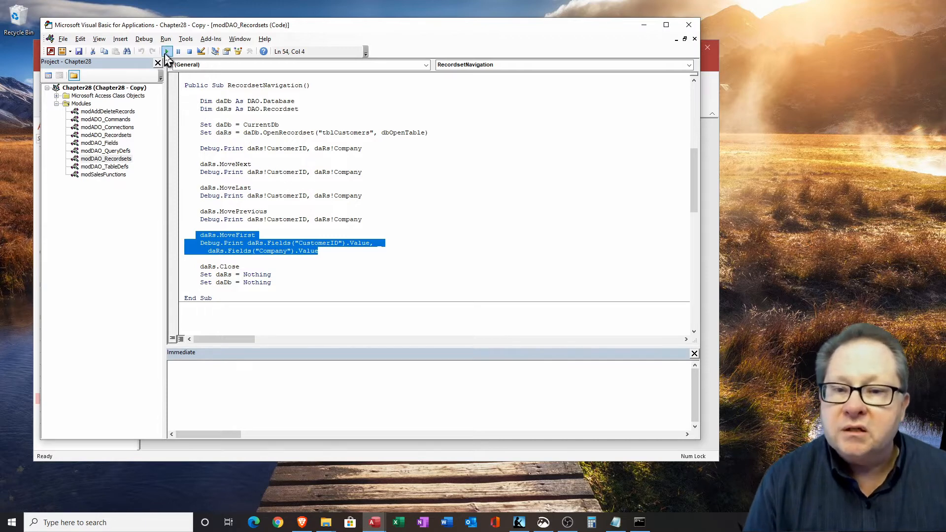
pyautogui.click(166, 51)
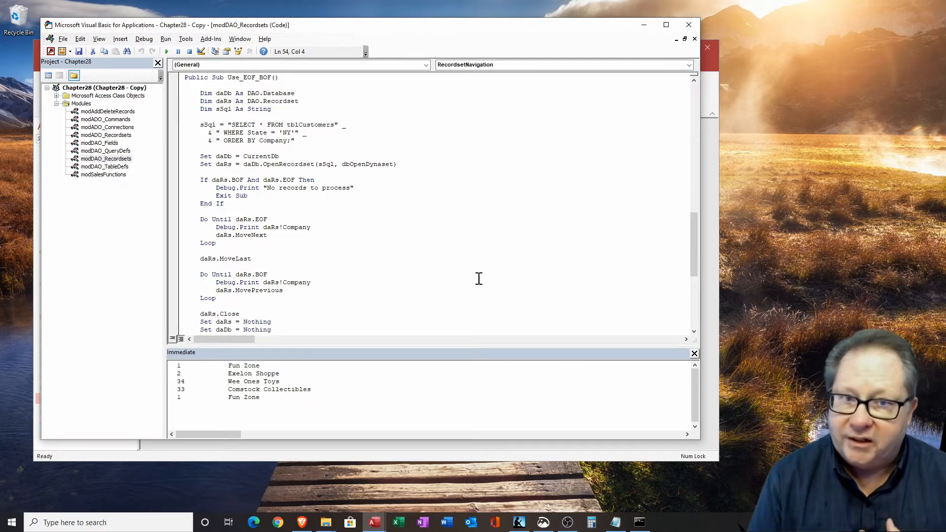
pyautogui.moveTo(474, 276)
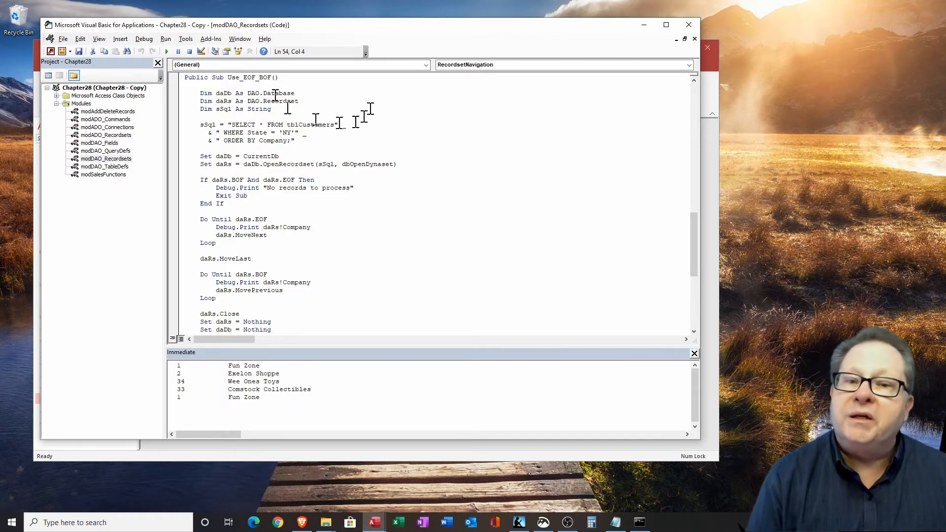
pyautogui.moveTo(362, 238)
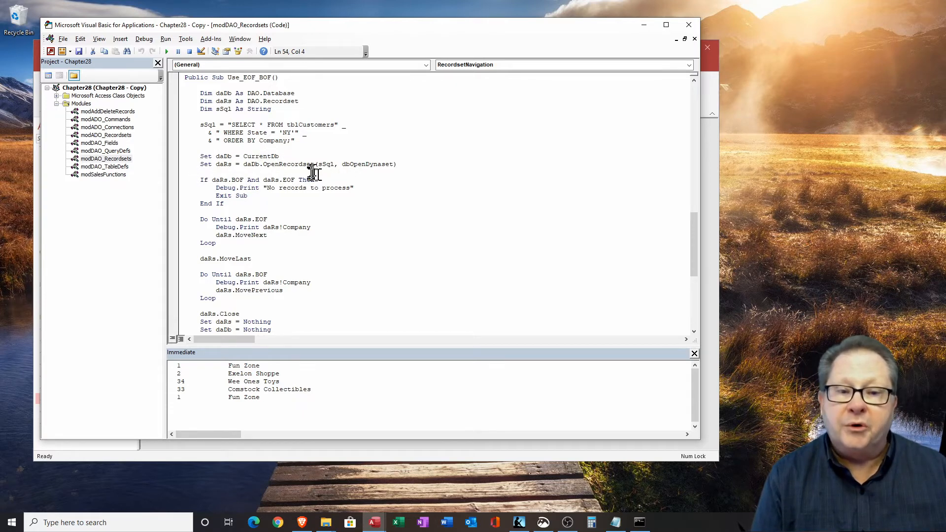
pyautogui.doubleClick(328, 163)
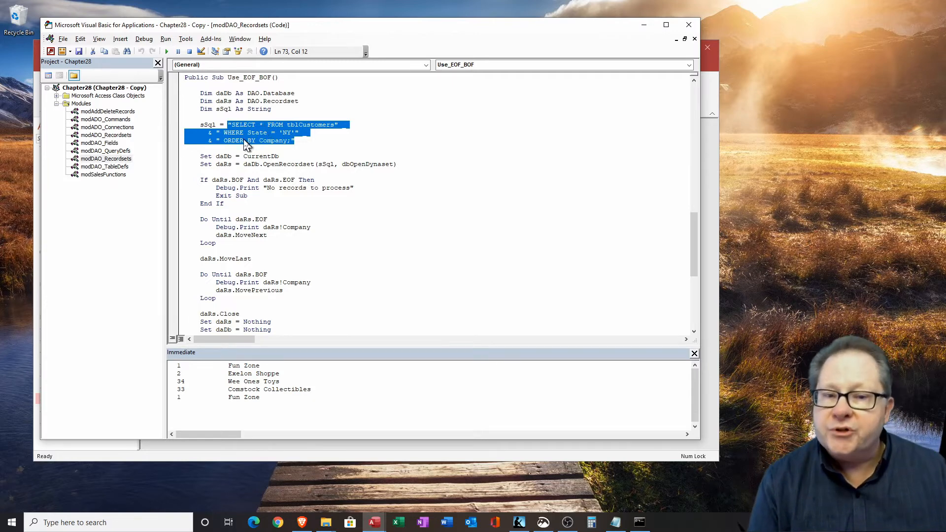
pyautogui.moveTo(296, 139)
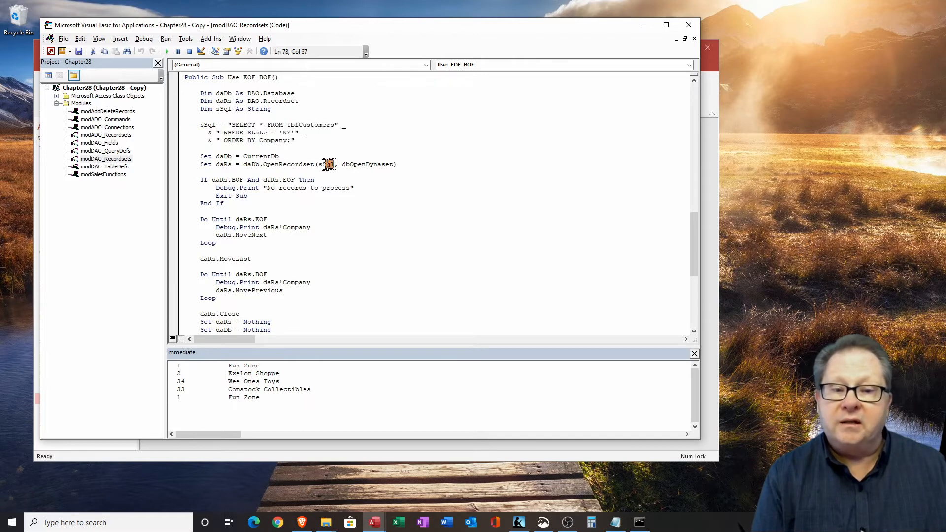
pyautogui.doubleClick(325, 164)
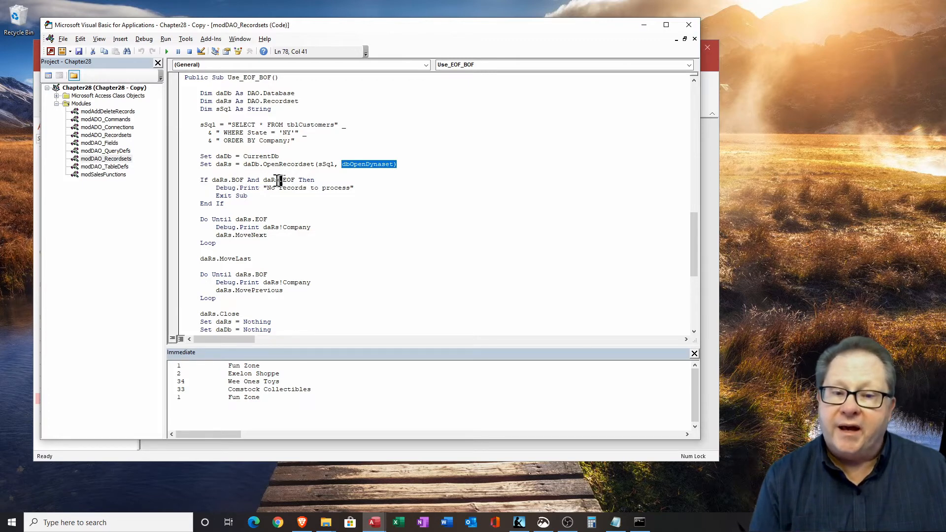
pyautogui.moveTo(341, 238)
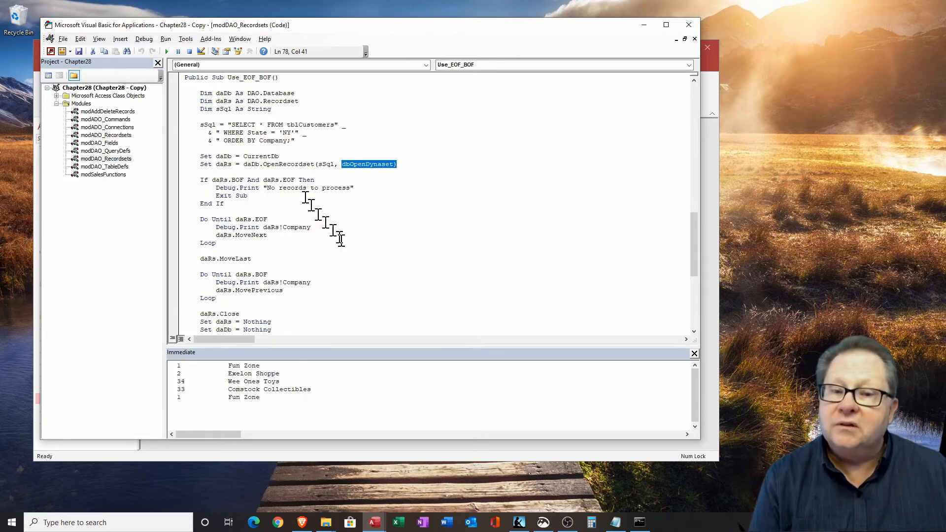
pyautogui.moveTo(323, 177)
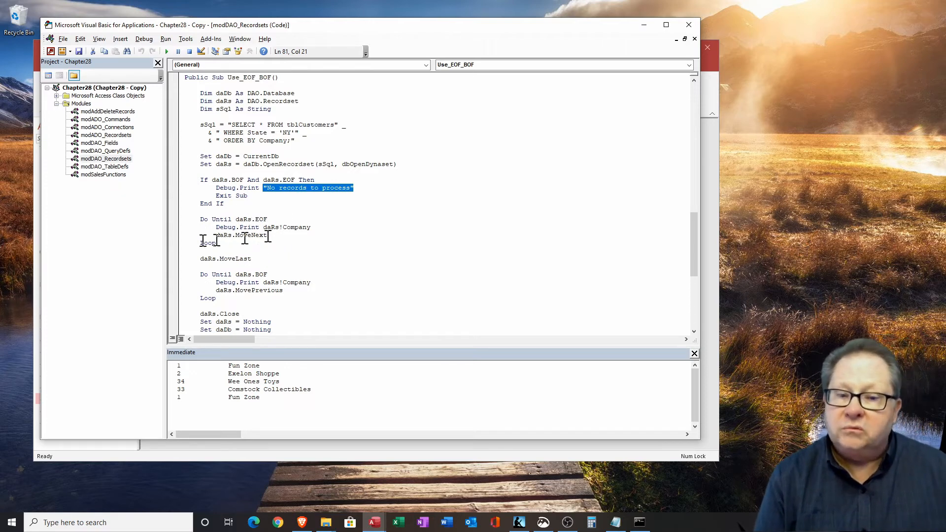
pyautogui.moveTo(177, 274)
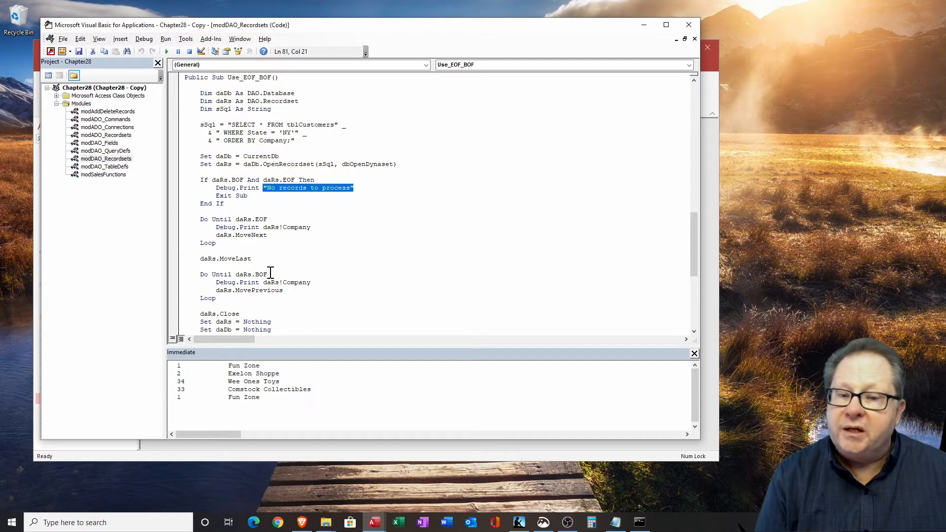
pyautogui.moveTo(220, 282)
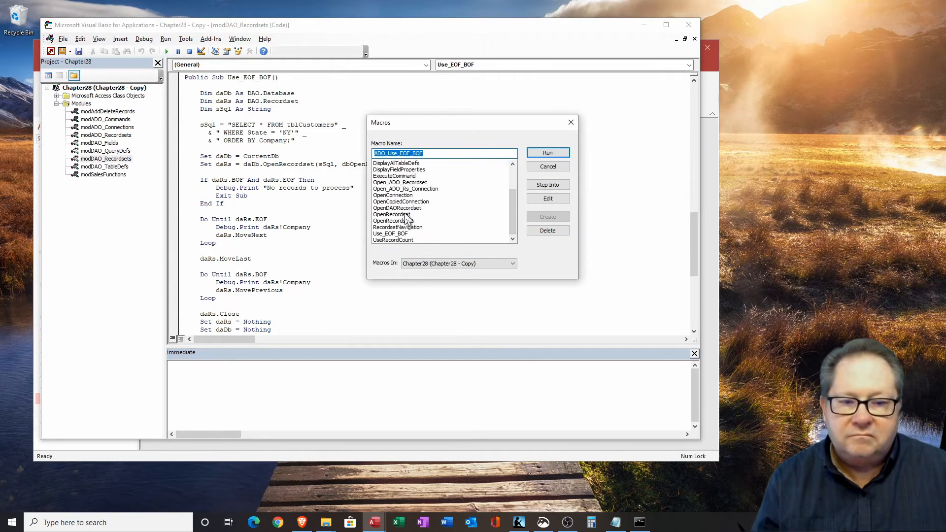
# - Run Use_EOF_BOF and highlight the repeated 'Your Favorite Things' lines in the Immediate window output
pyautogui.click(547, 152)
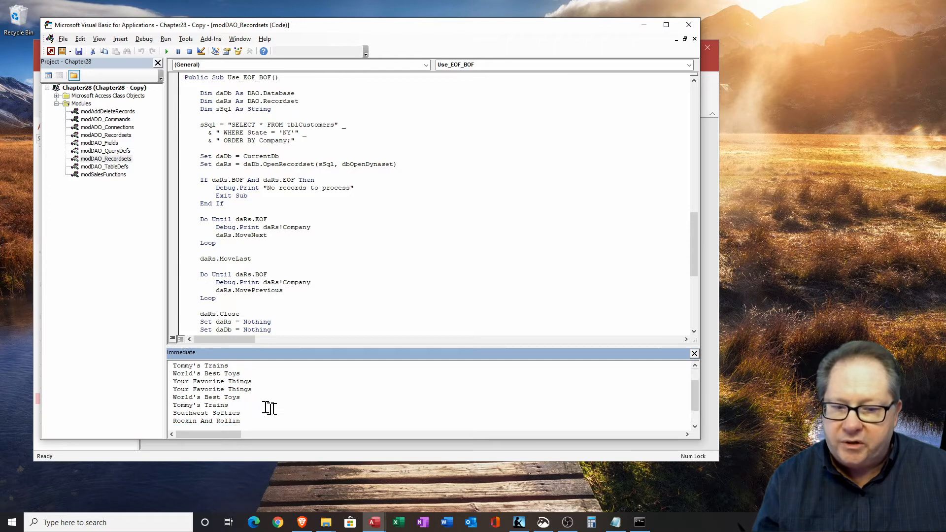
pyautogui.moveTo(172, 381); pyautogui.dragTo(253, 389)
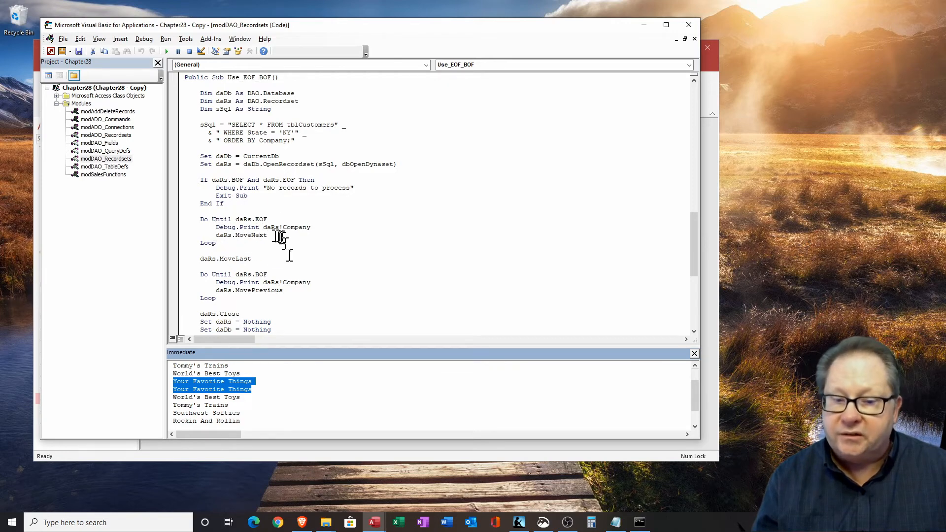
pyautogui.scroll(-3)
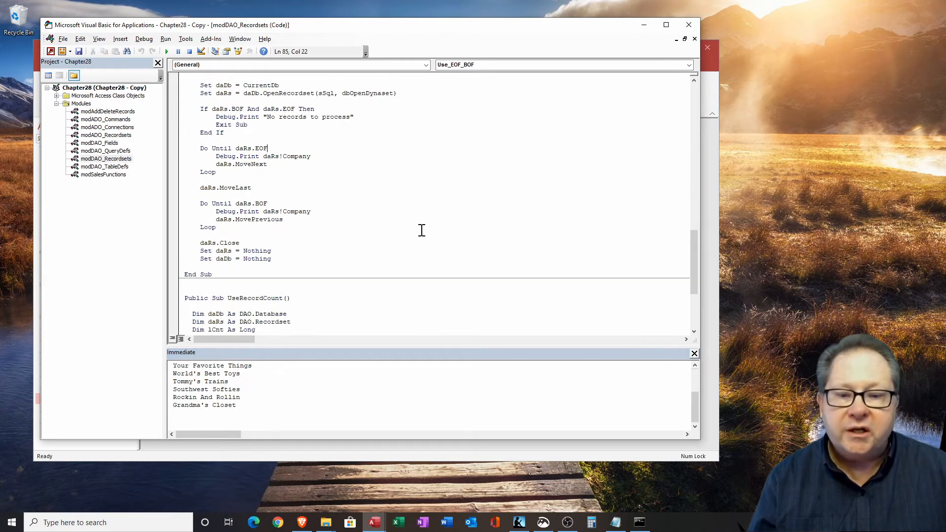
pyautogui.scroll(-3)
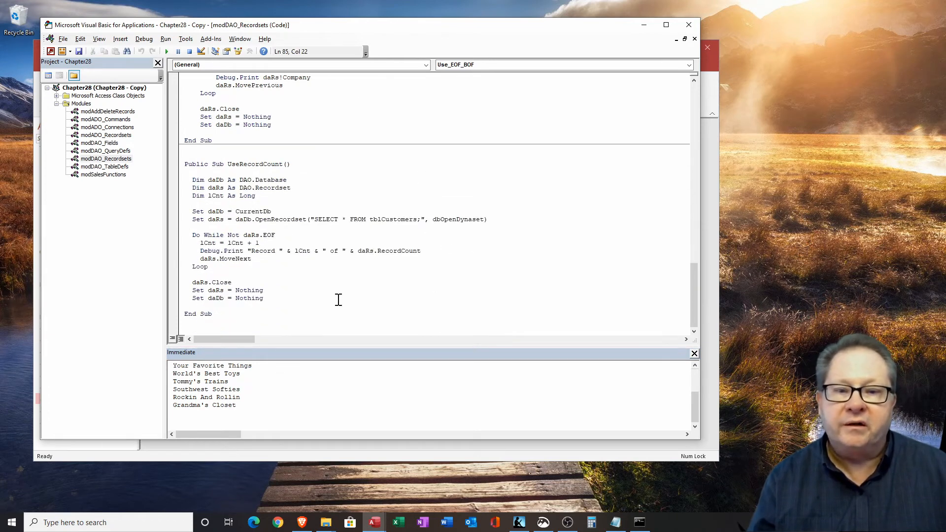
pyautogui.moveTo(327, 309)
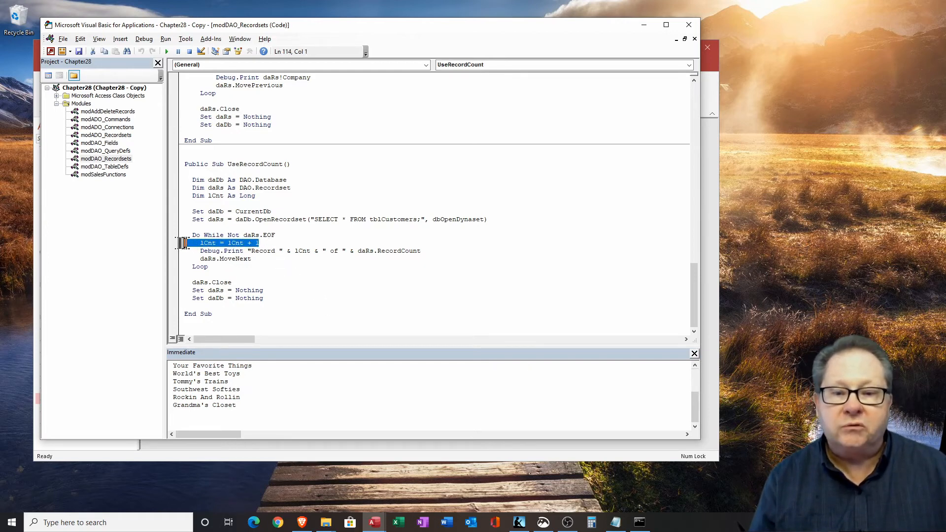
pyautogui.click(314, 250)
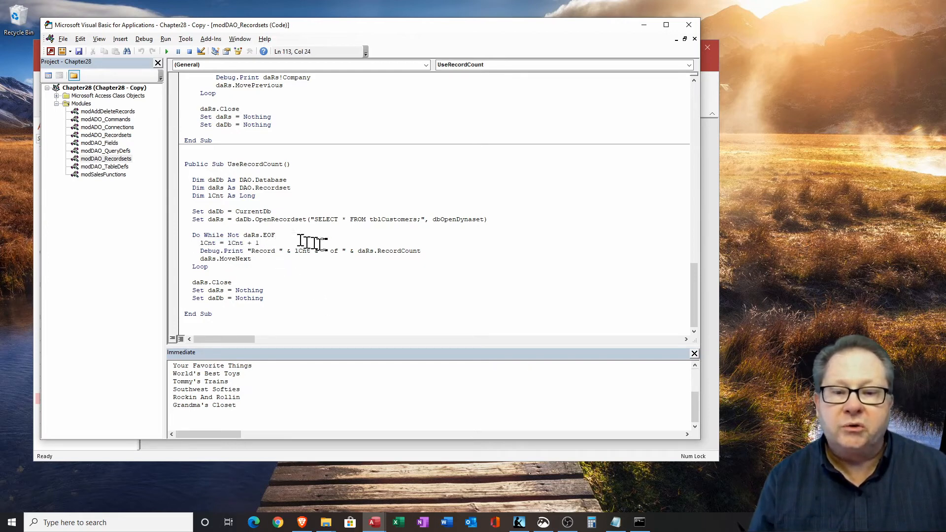